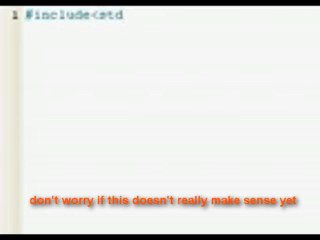
Step: Add the #include<stdio.h> line at the top of the C source
{"action": "type", "text": "o"}
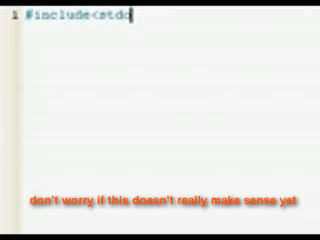
{"action": "type", "text": "io"}
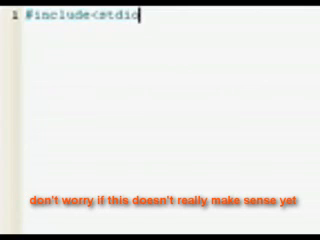
{"action": "type", "text": ".h"}
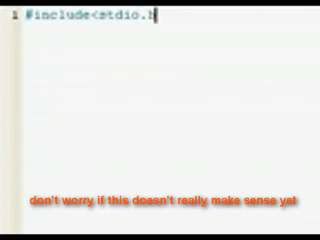
{"action": "key", "text": "enter"}
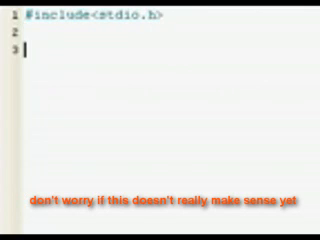
Step: Declare int main(int argc, char *argv[]) and open its body brace
{"action": "type", "text": "int main"}
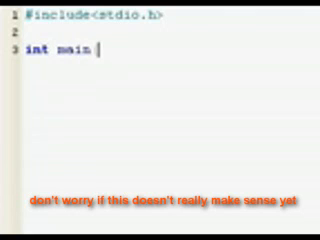
{"action": "type", "text": "(int"}
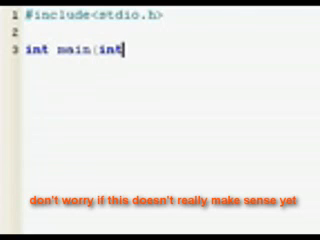
{"action": "type", "text": "argc,"}
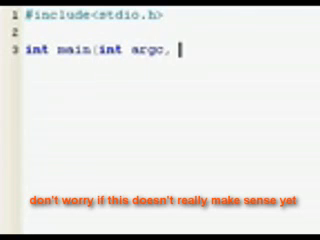
{"action": "type", "text": "char argv"}
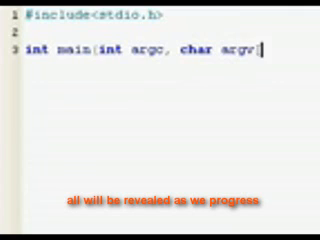
{"action": "type", "text": "[]"}
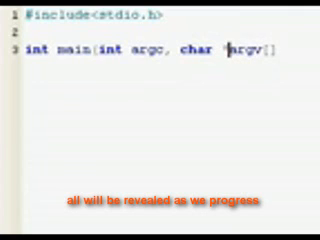
{"action": "type", "text": "{"}
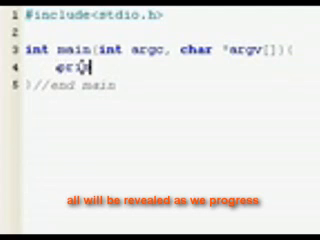
Step: Begin the printf call for the Hello YouTube! message inside main
{"action": "type", "text": "printf(\"Hello YouTube!\\n\");"}
{"action": "type", "text": "return;"}
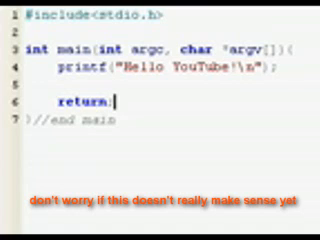
{"action": "type", "text": "0"}
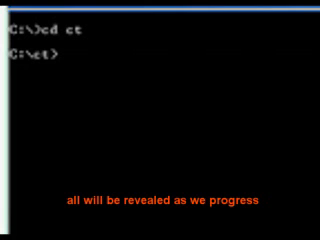
Step: Run gcc ex1.c -o ex1 to build the program, then start the dir listing
{"action": "type", "text": "gcc"}
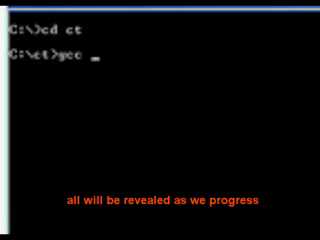
{"action": "type", "text": "e"}
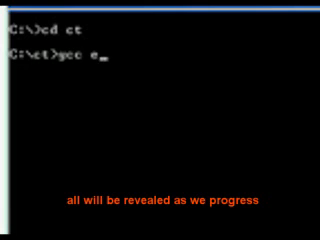
{"action": "type", "text": "x1"}
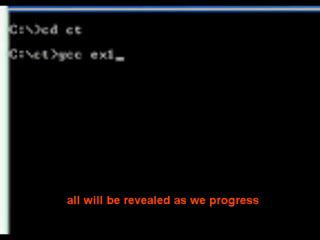
{"action": "type", "text": "."}
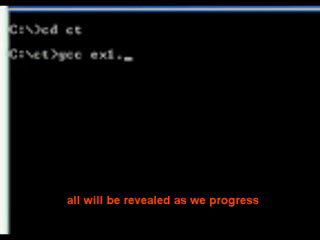
{"action": "type", "text": "c -"}
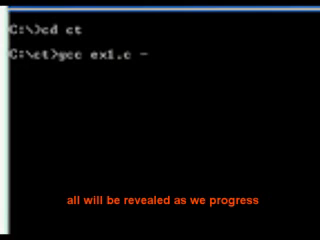
{"action": "type", "text": "o"}
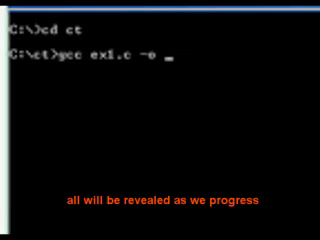
{"action": "type", "text": "ex1"}
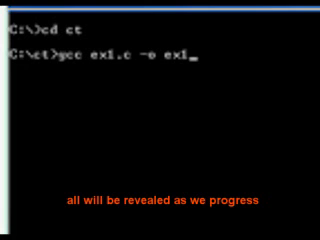
{"action": "key", "text": "Return"}
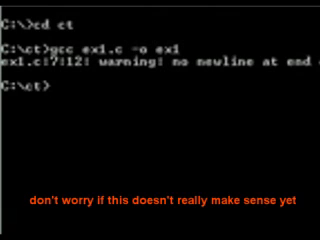
{"action": "type", "text": "dir"}
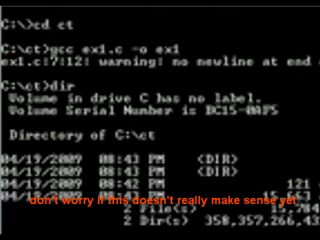
Step: Scroll the folder listing and return to the Hello YouTube source in the editor
{"action": "scroll", "scroll_direction": "down", "scroll_amount": 3}
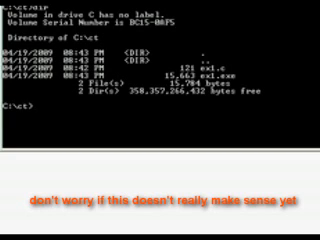
{"action": "type", "text": "end main"}
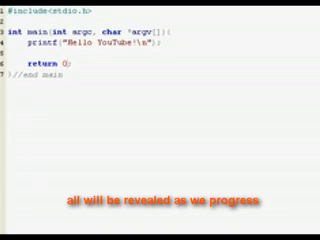
Step: Add int myInt = 666 above the Hello YouTube printf line in main
{"action": "type", "text": "printf(\"Hello YouTube!\\n\");"}
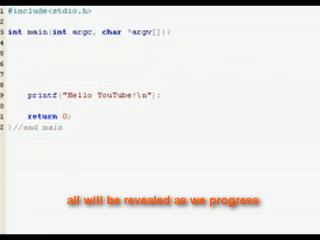
{"action": "type", "text": "int"}
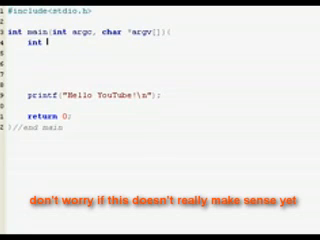
{"action": "type", "text": "i"}
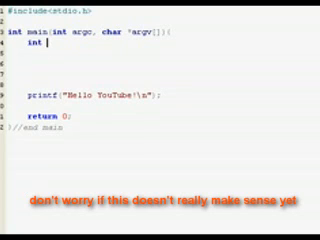
{"action": "type", "text": "myInt"}
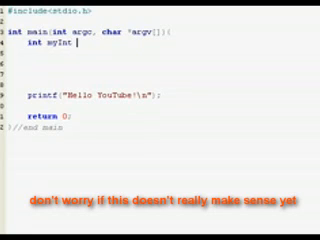
{"action": "type", "text": "="}
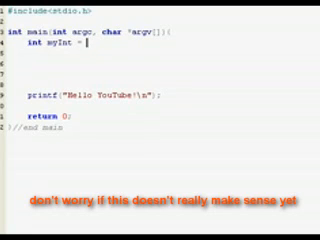
{"action": "type", "text": "666;"}
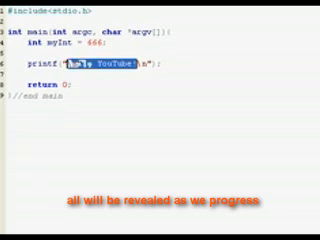
Step: Replace the Hello YouTube message so printf prints myInt with %d
{"action": "key", "text": "Delete"}
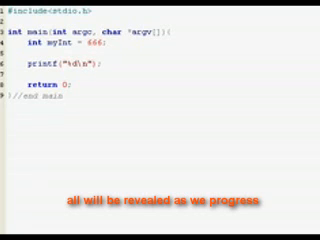
{"action": "type", "text": "myI"}
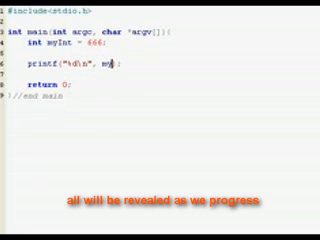
{"action": "type", "text": "Int"}
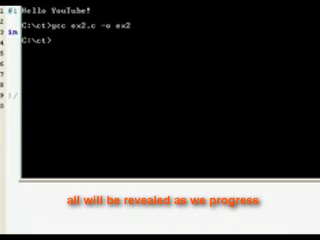
Step: Run the compiled ex2 program from the prompt
{"action": "type", "text": "ex2"}
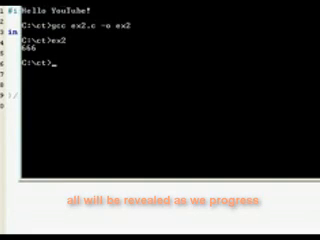
Step: Recompile with gcc ex2.c -o ex2 and begin running ex2
{"action": "type", "text": "gcc ex2.c -o ex2"}
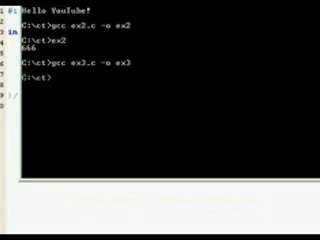
{"action": "type", "text": "ex"}
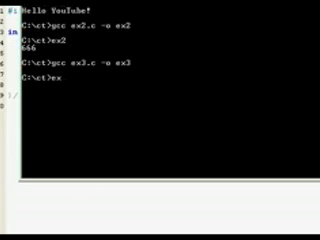